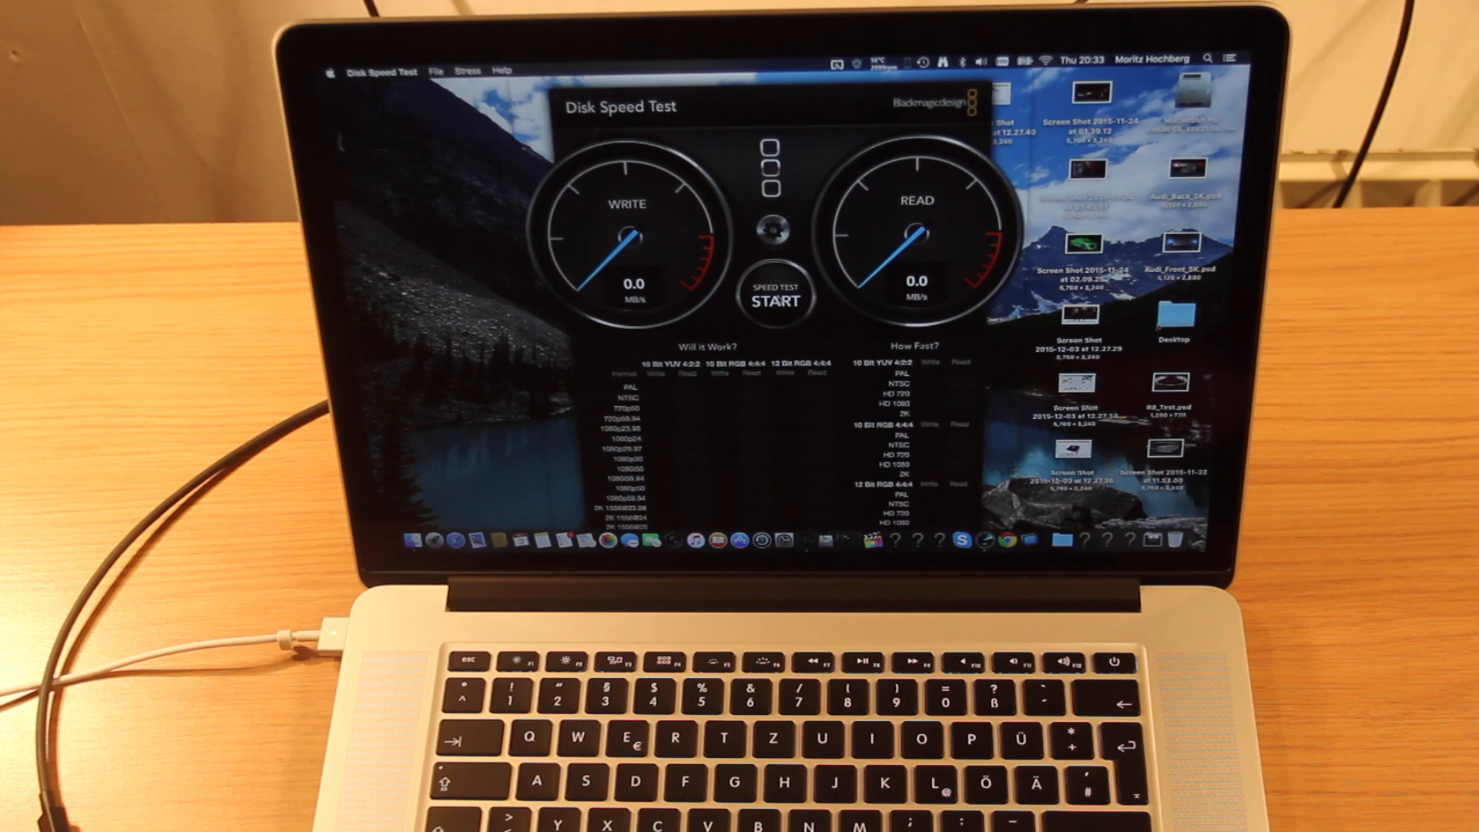
Step: Run the OpenGL graphics benchmark in Cinebench R15
click(775, 298)
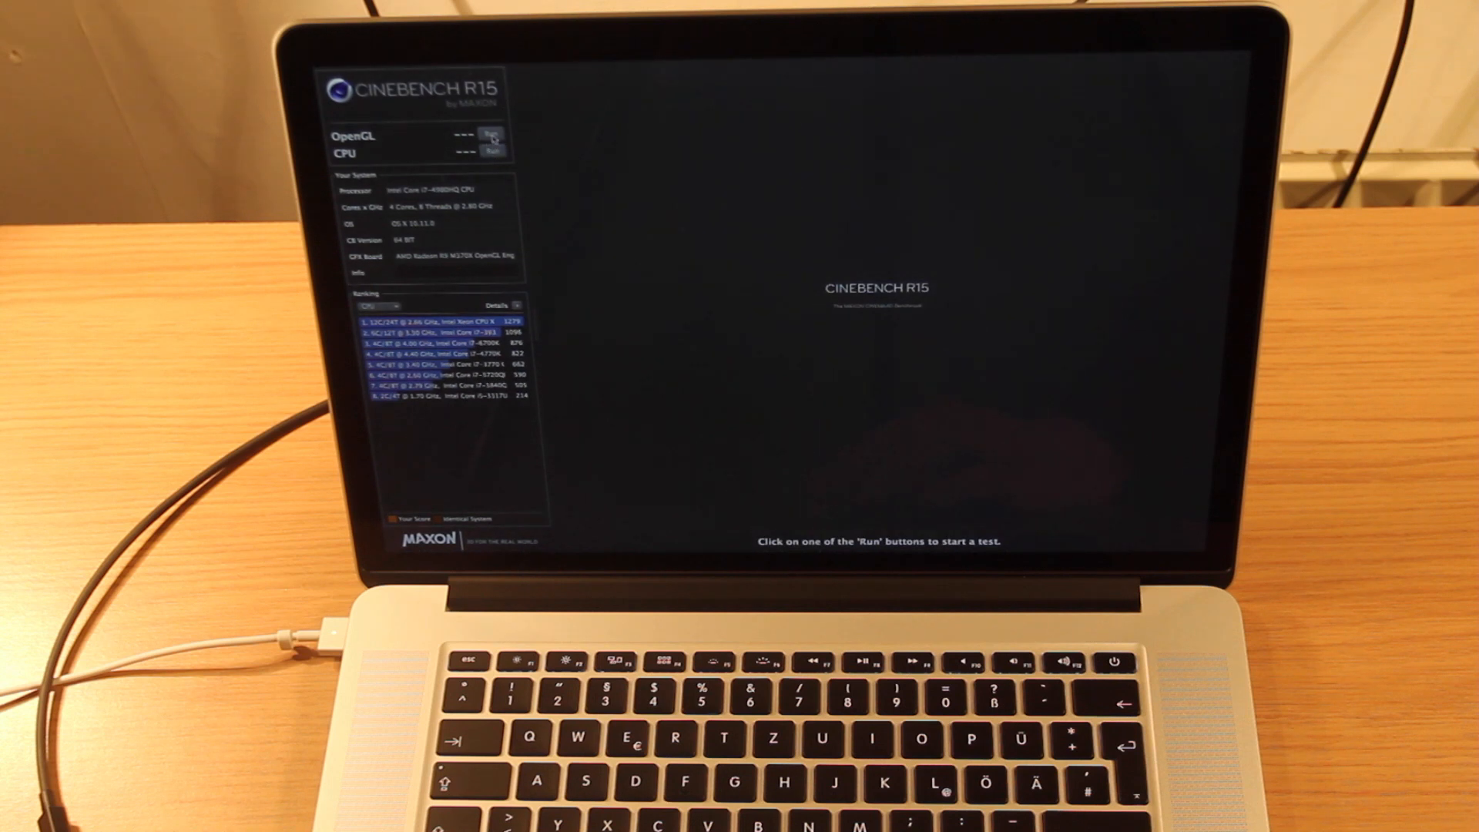
click(492, 136)
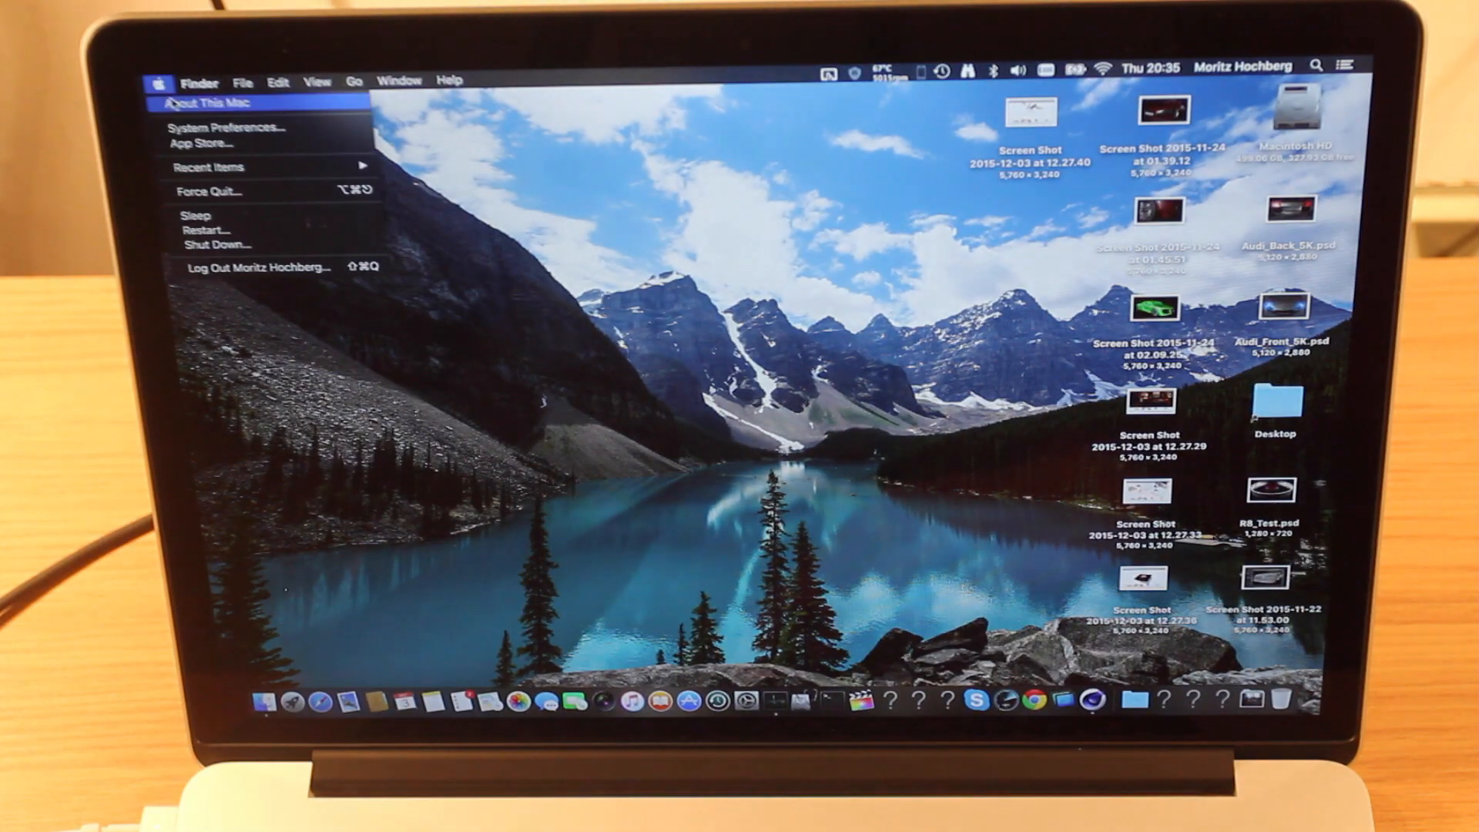
Step: View About This Mac (2.8 GHz Core i7, 16 GB, Radeon R9 M370X), then close it
click(212, 102)
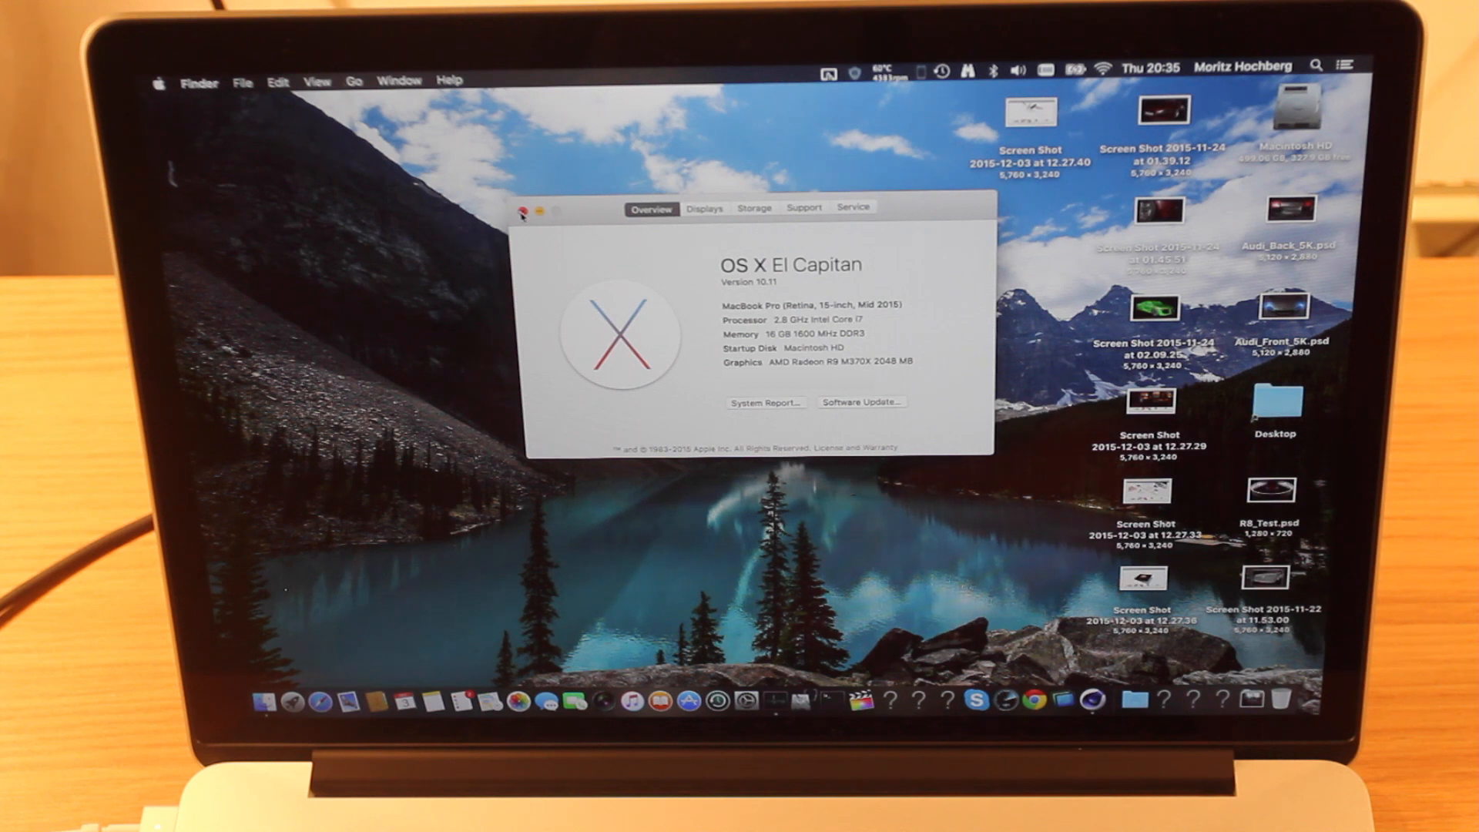
click(520, 211)
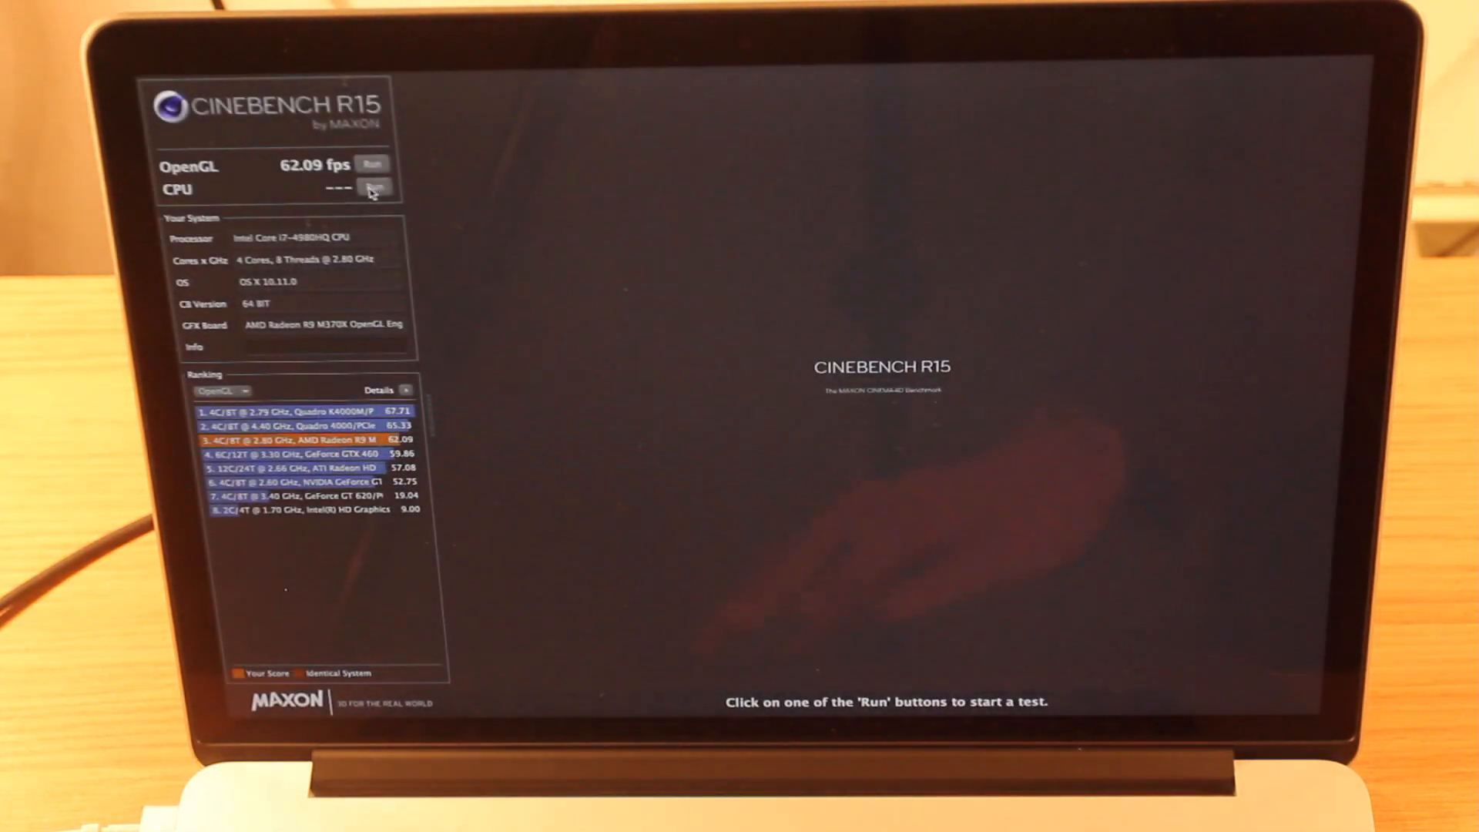
Step: Run the CPU rendering benchmark after the 62.09 fps OpenGL score
click(375, 186)
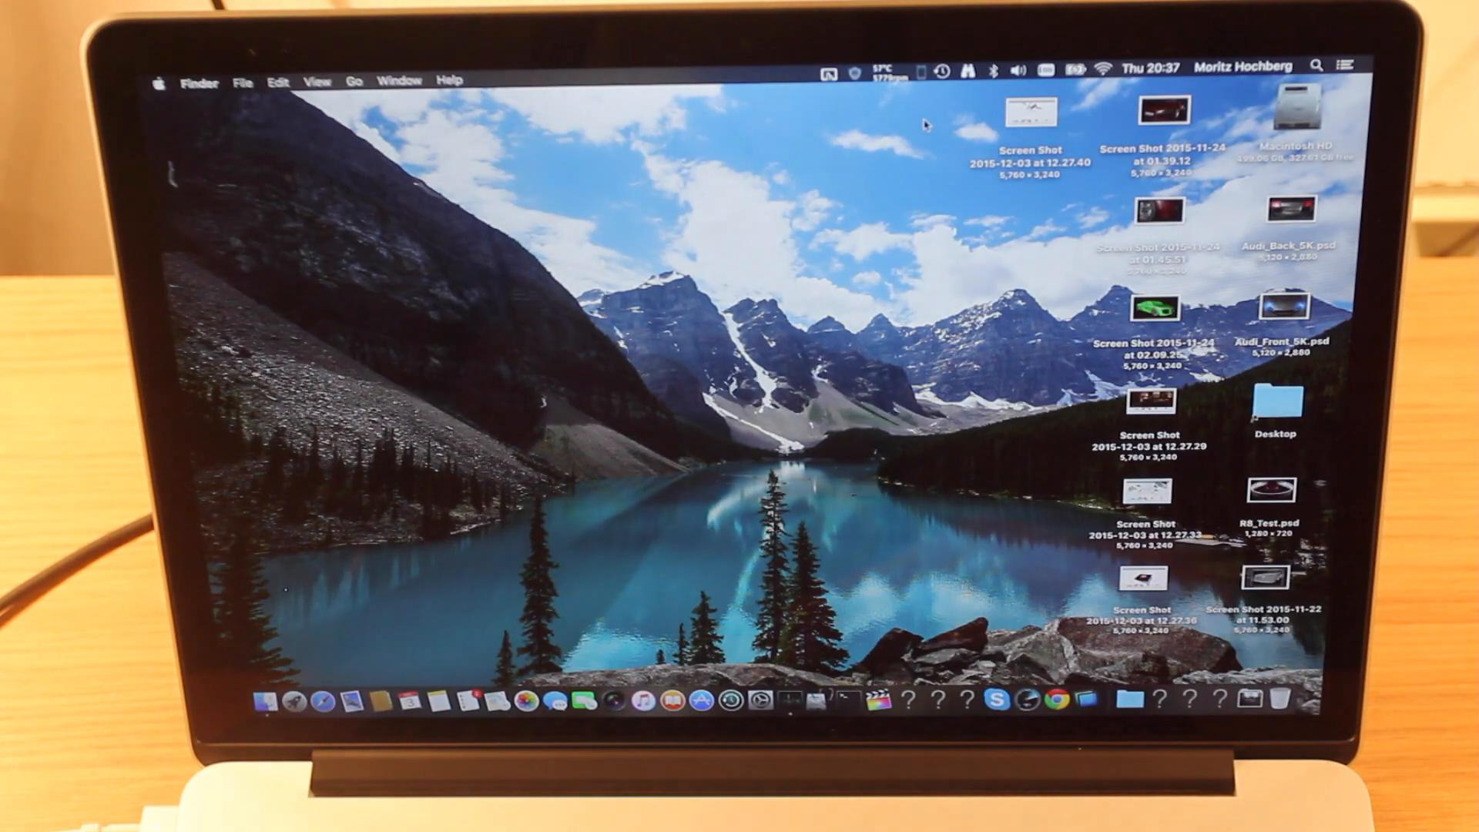
mouse_move(325, 245)
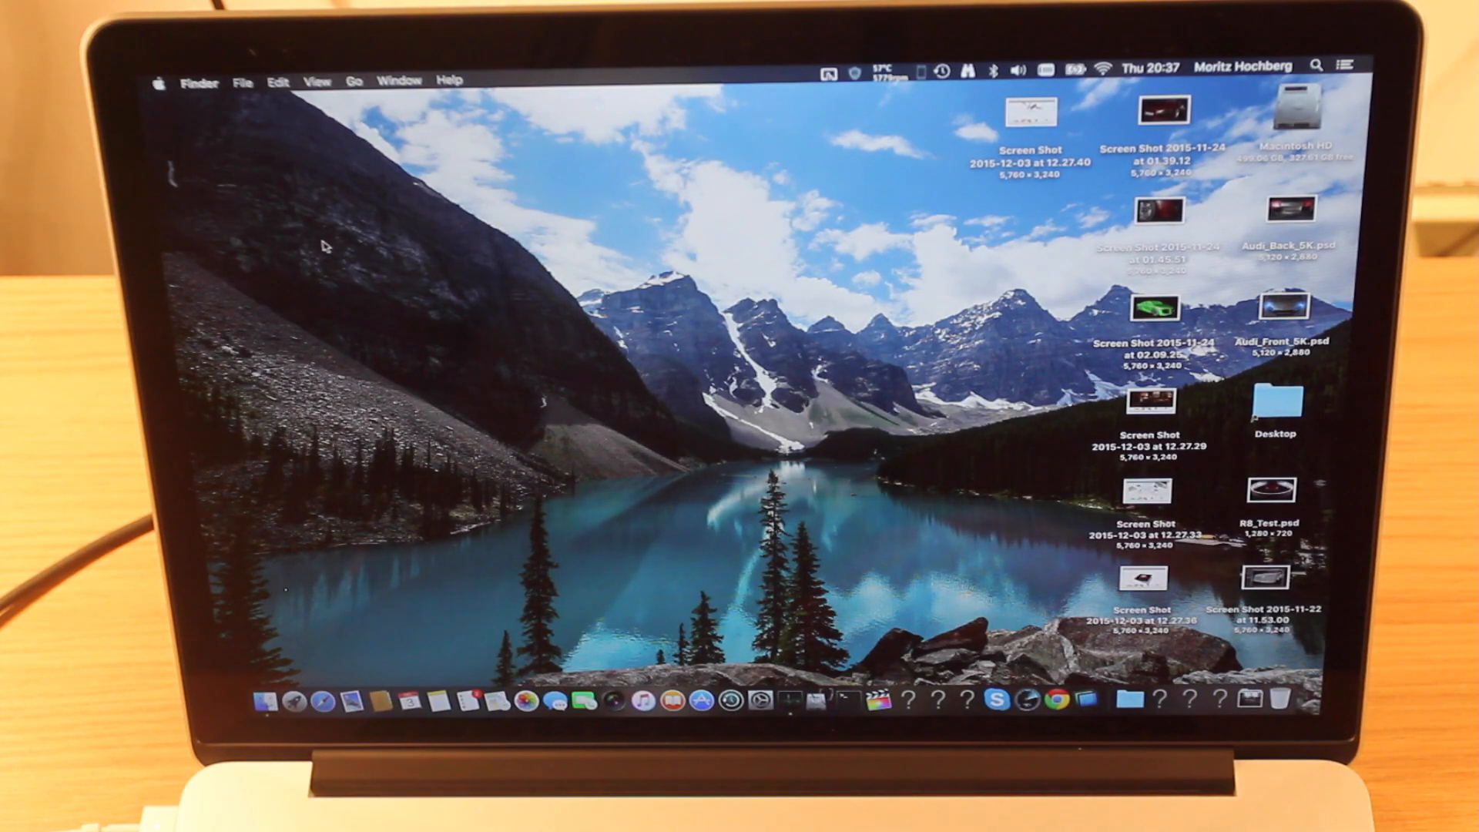